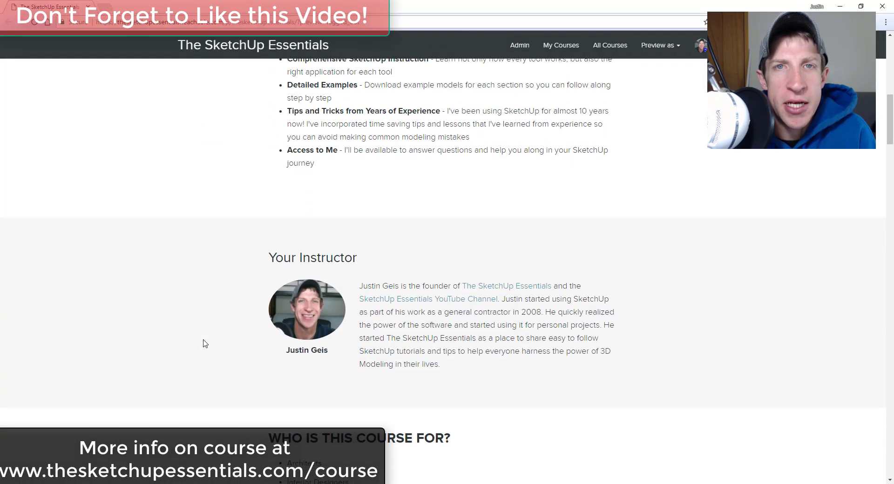
Step: Look down at the wooden floor and sample its Wood Floor - Polligon Dark material with Alt-click
{"action": "scroll", "scroll_direction": "down", "scroll_amount": 3}
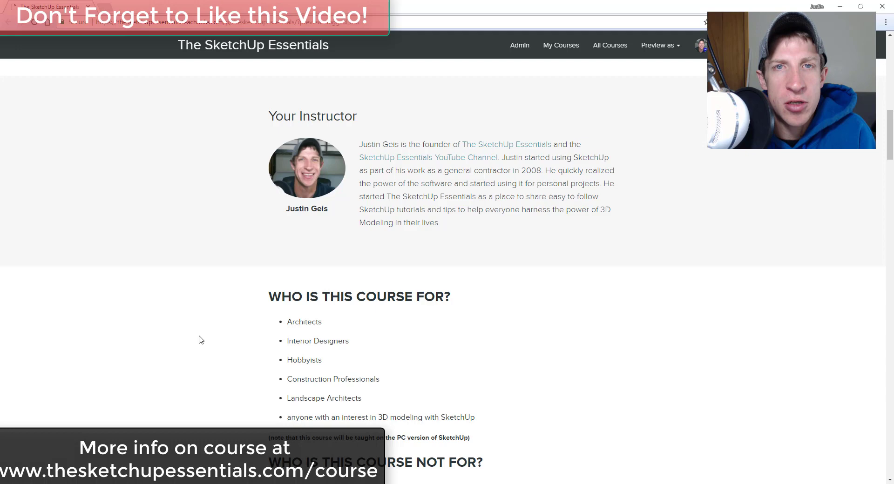
{"action": "scroll", "scroll_direction": "down", "scroll_amount": 3}
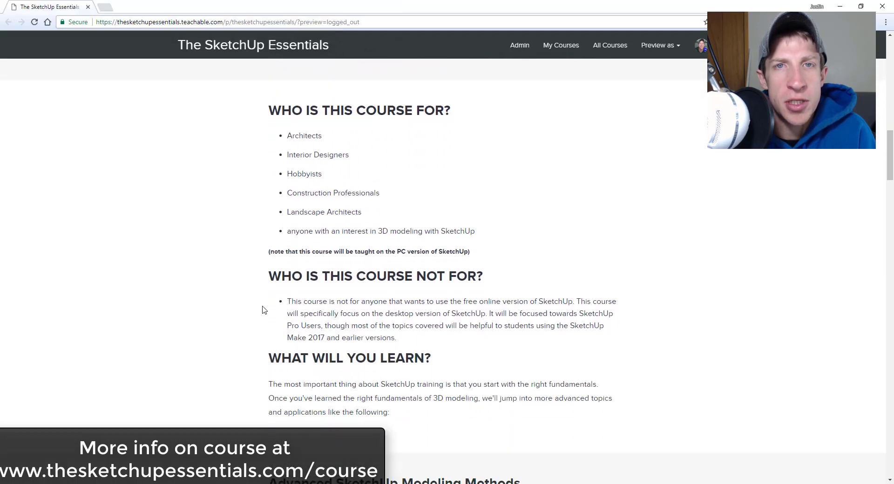
{"action": "scroll", "scroll_direction": "down", "scroll_amount": 3}
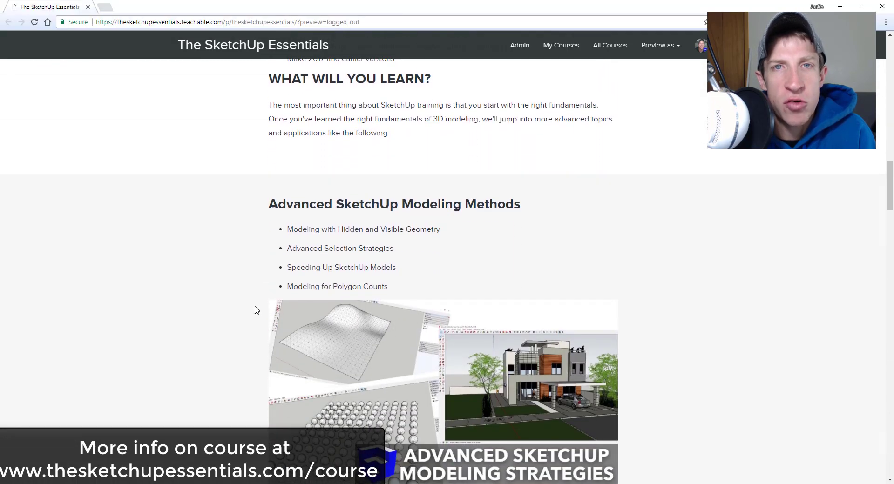
{"action": "scroll", "scroll_direction": "down", "scroll_amount": 3}
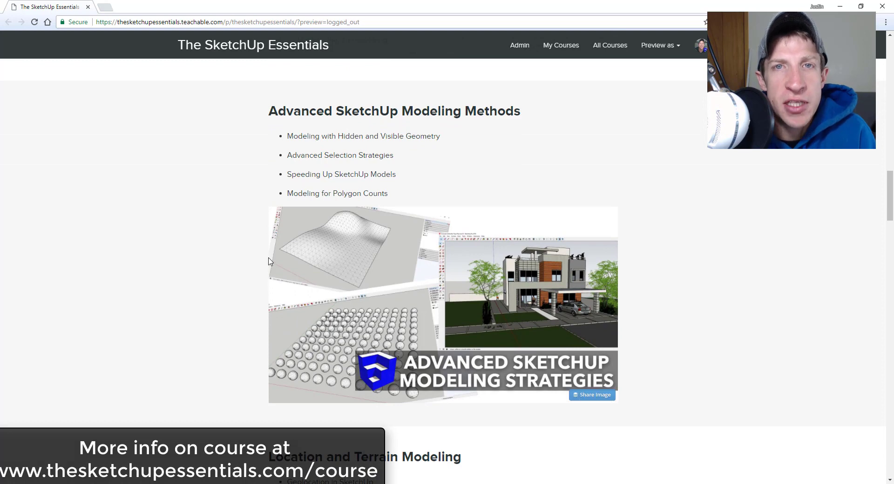
{"action": "scroll", "scroll_direction": "down", "scroll_amount": 3}
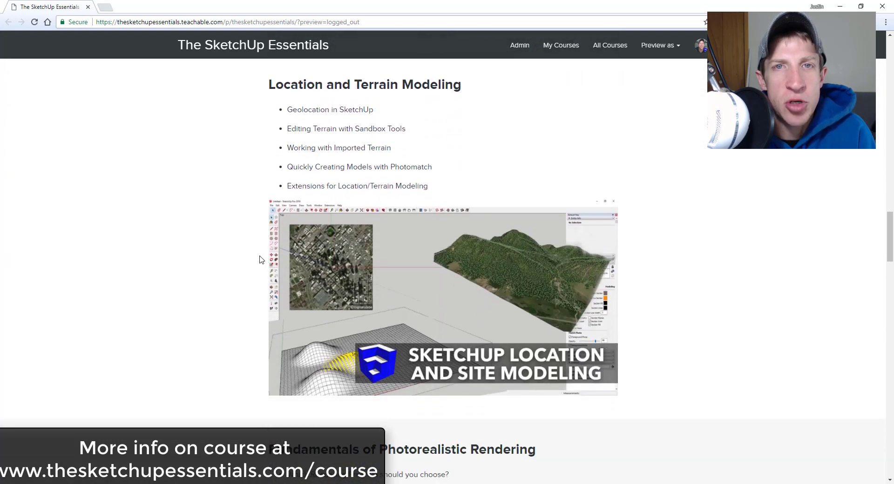
{"action": "scroll", "scroll_direction": "down", "scroll_amount": 3}
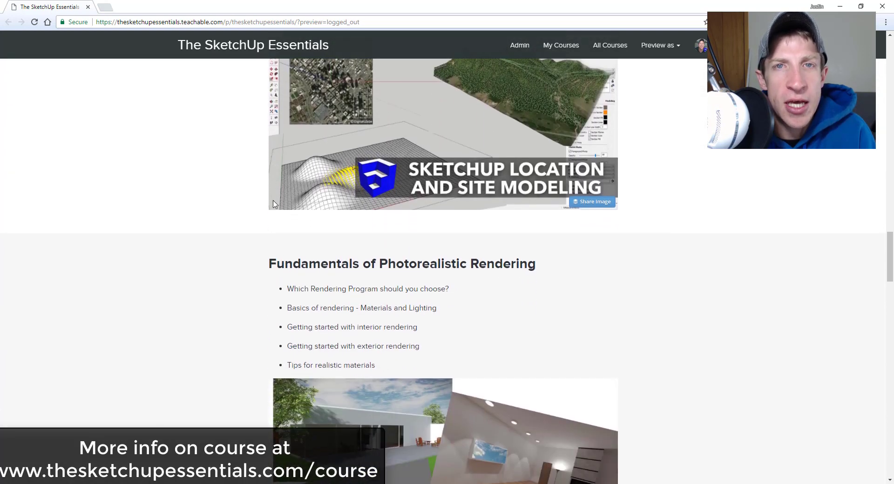
{"action": "scroll", "scroll_direction": "down", "scroll_amount": 3}
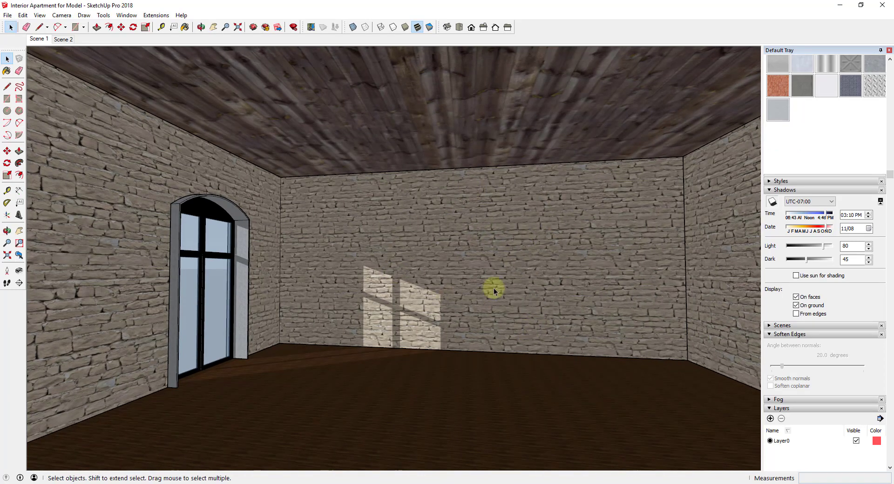
{"action": "mouse_move", "coordinate": [576, 102]}
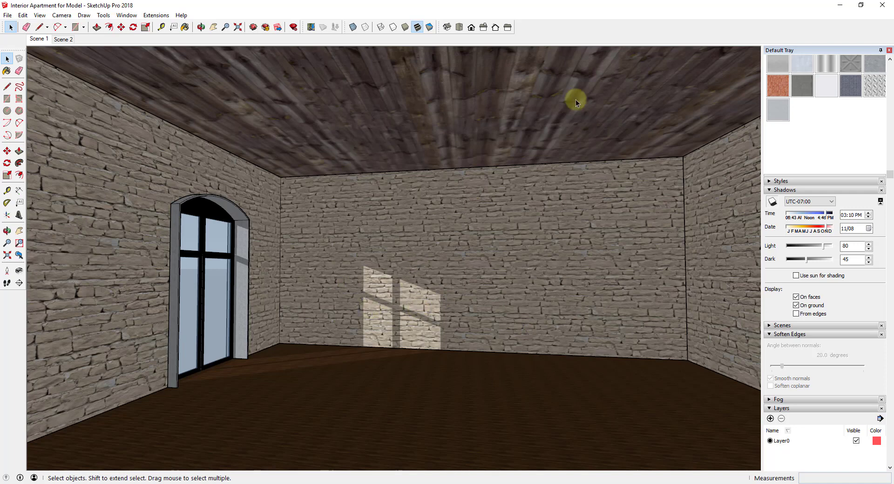
{"action": "mouse_move", "coordinate": [629, 125]}
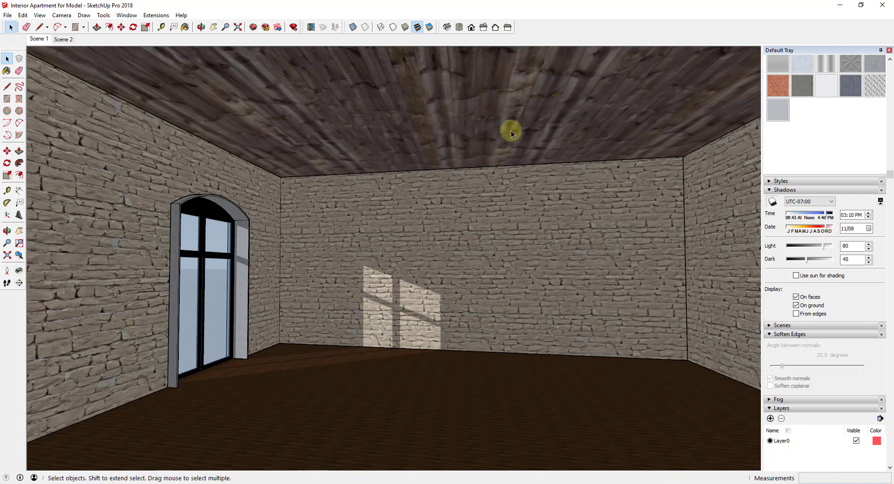
{"action": "mouse_move", "coordinate": [537, 237]}
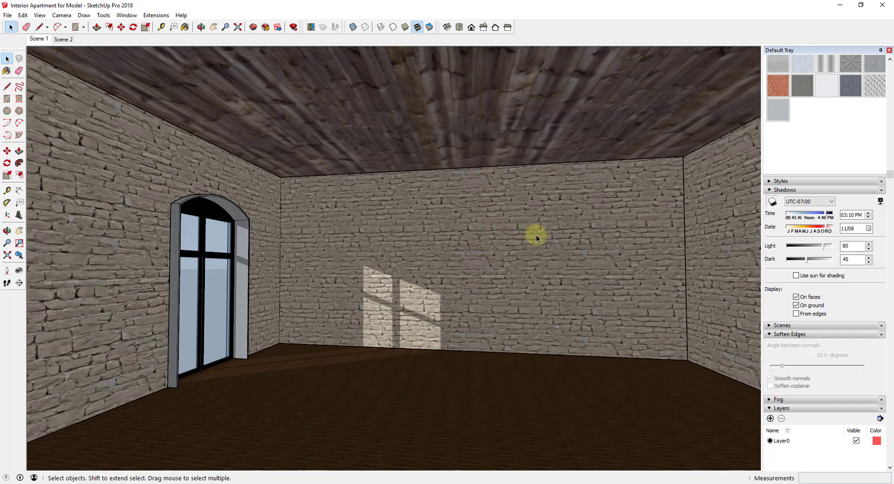
{"action": "mouse_move", "coordinate": [97, 222]}
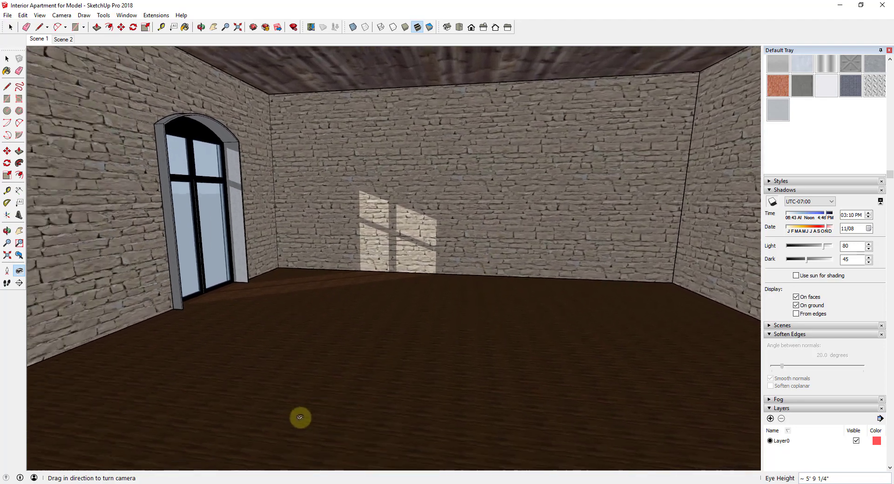
{"action": "left_click_drag", "start_coordinate": [301, 417], "coordinate": [695, 304]}
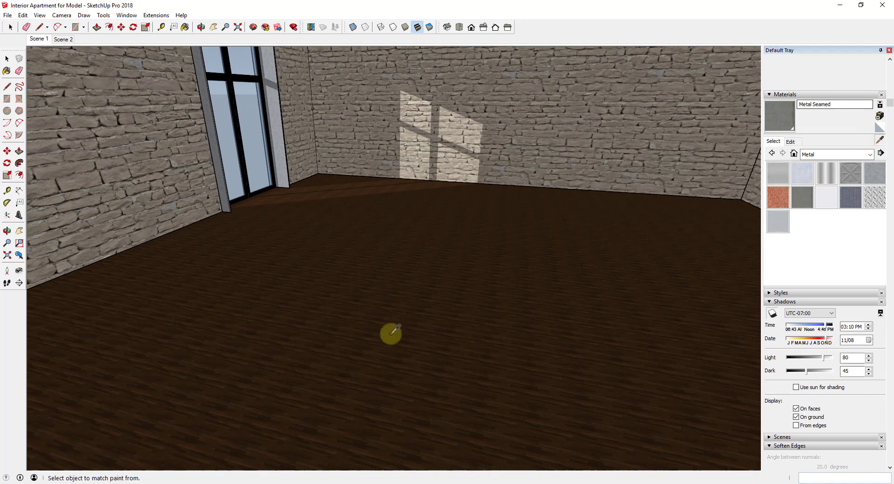
{"action": "left_click", "coordinate": [391, 332]}
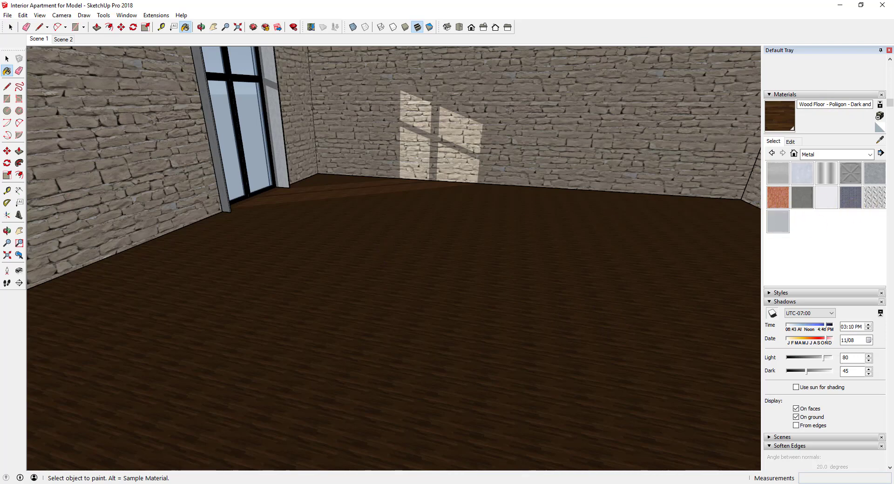
{"action": "mouse_move", "coordinate": [825, 232]}
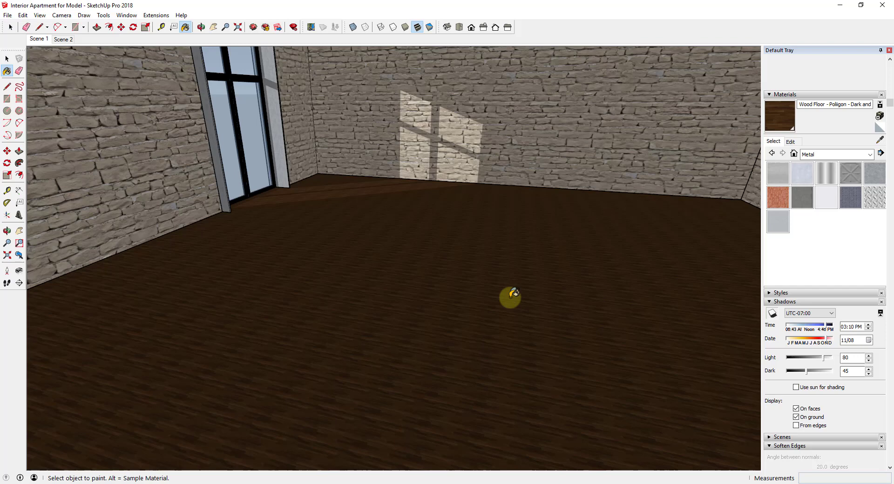
{"action": "mouse_move", "coordinate": [585, 285]}
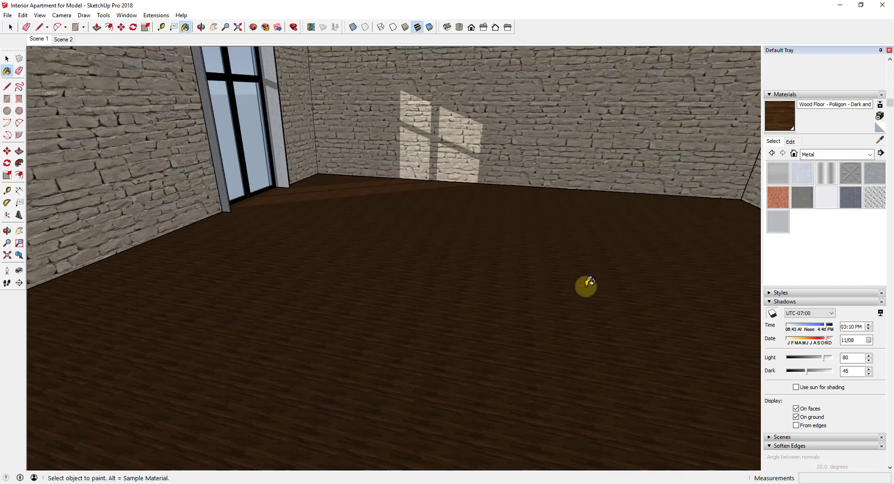
{"action": "mouse_move", "coordinate": [631, 304]}
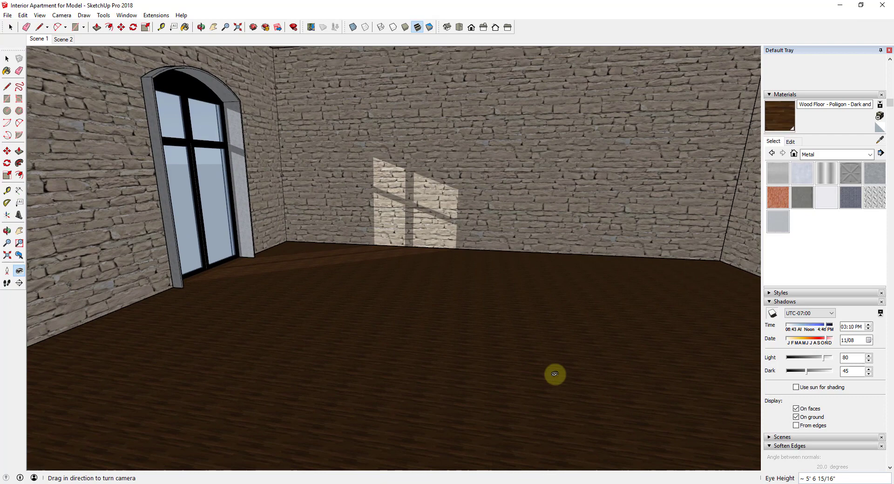
Step: Turn toward the window corner and pick the Me and Bonnie person-and-dog component to place
{"action": "left_click_drag", "start_coordinate": [553, 375], "coordinate": [365, 182]}
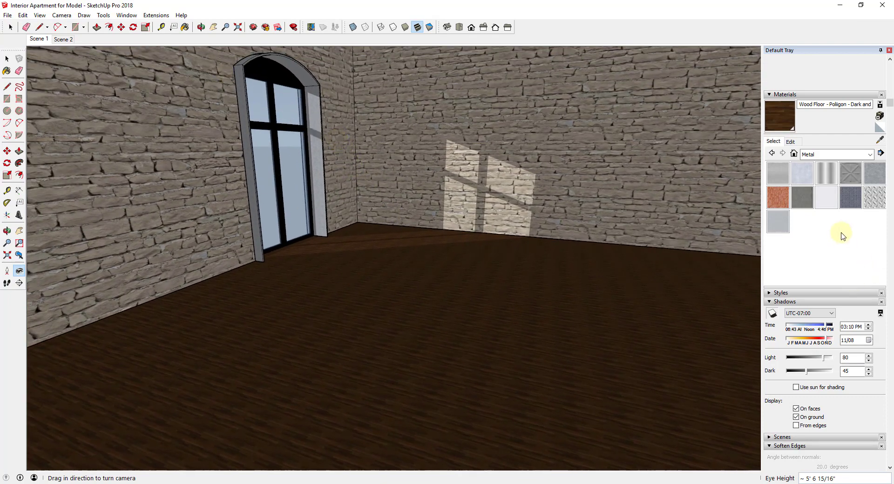
{"action": "left_click", "coordinate": [792, 279]}
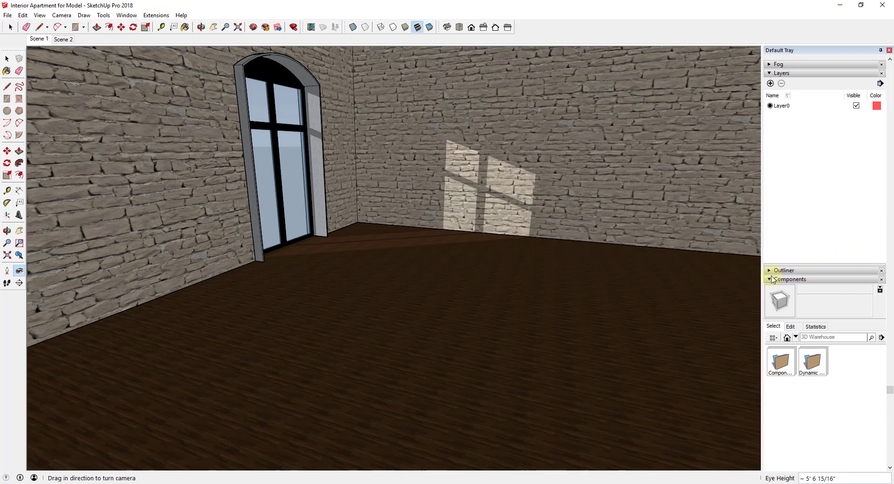
{"action": "left_click", "coordinate": [773, 337]}
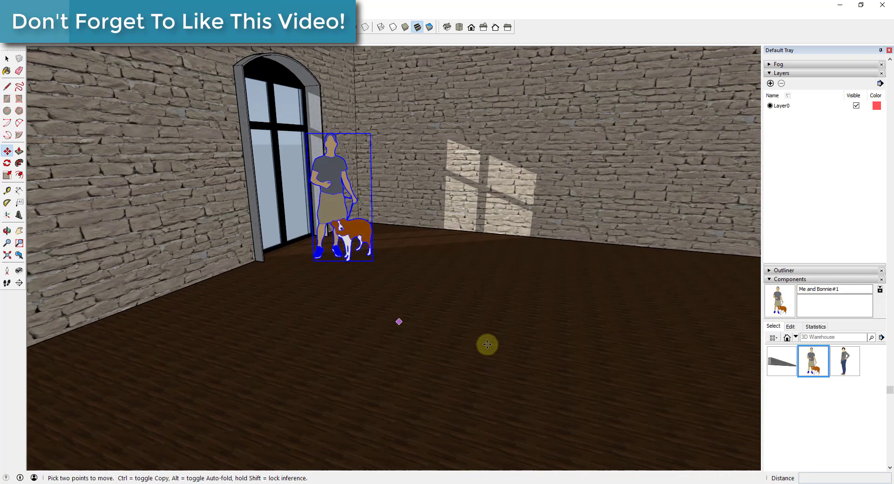
{"action": "mouse_move", "coordinate": [841, 217]}
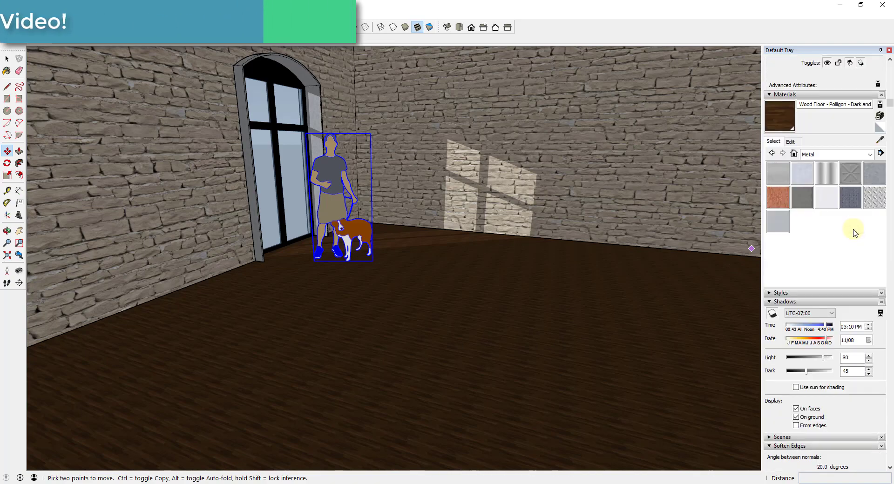
Step: In the material's Edit settings, try a 5' texture width, then set it to 10'
{"action": "left_click", "coordinate": [790, 141]}
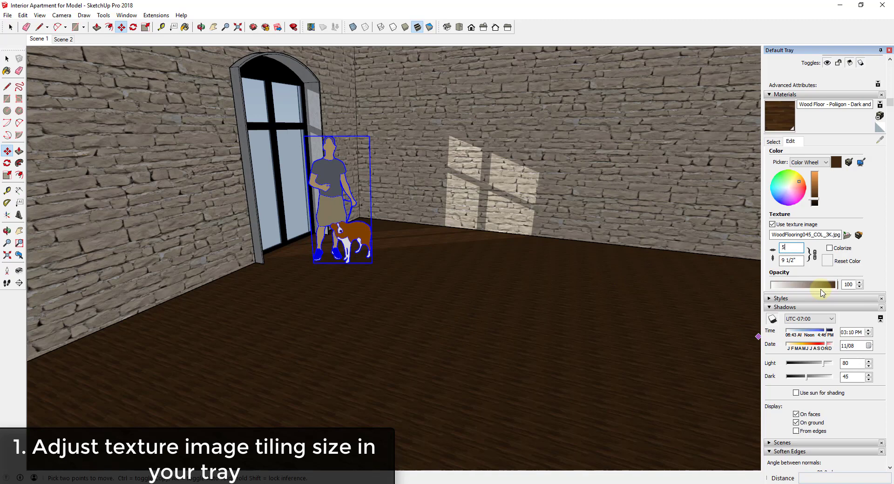
{"action": "type", "text": "5'"}
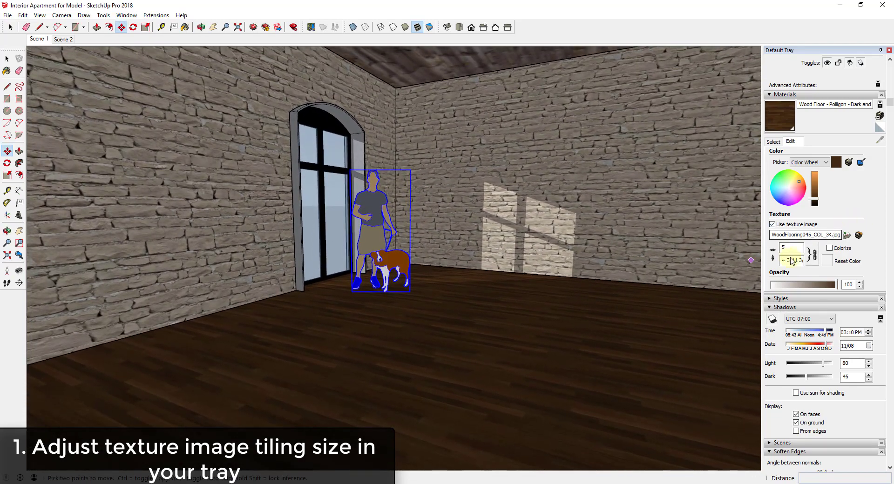
{"action": "left_click", "coordinate": [812, 251]}
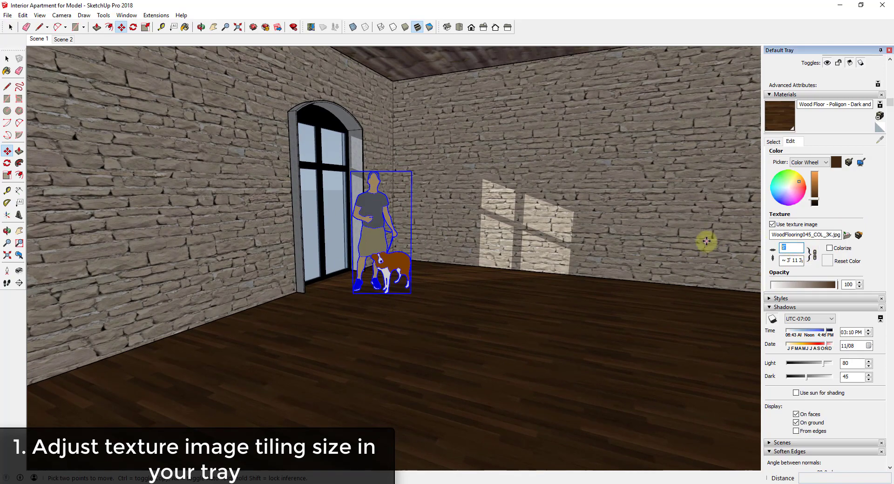
{"action": "type", "text": "10"}
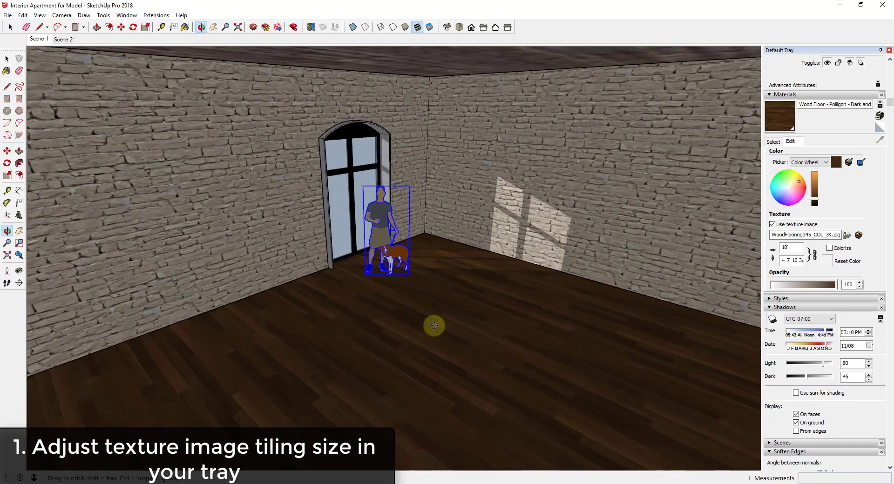
{"action": "left_click", "coordinate": [108, 27]}
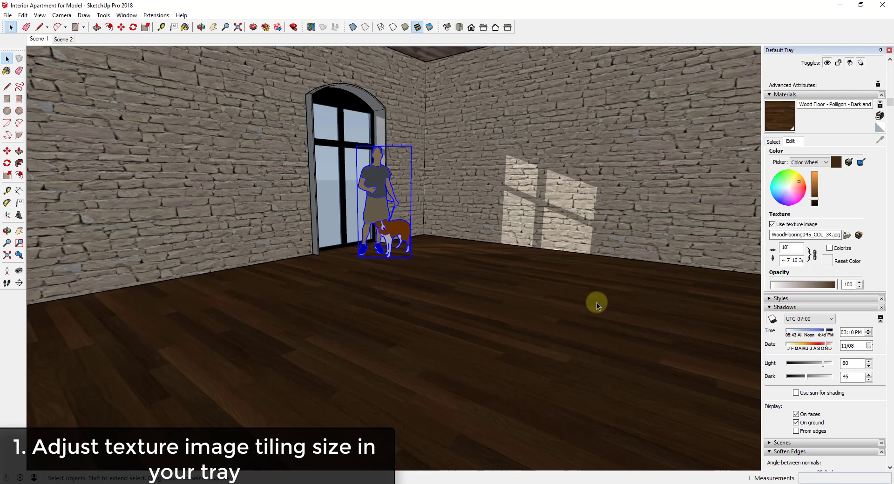
{"action": "mouse_move", "coordinate": [492, 242]}
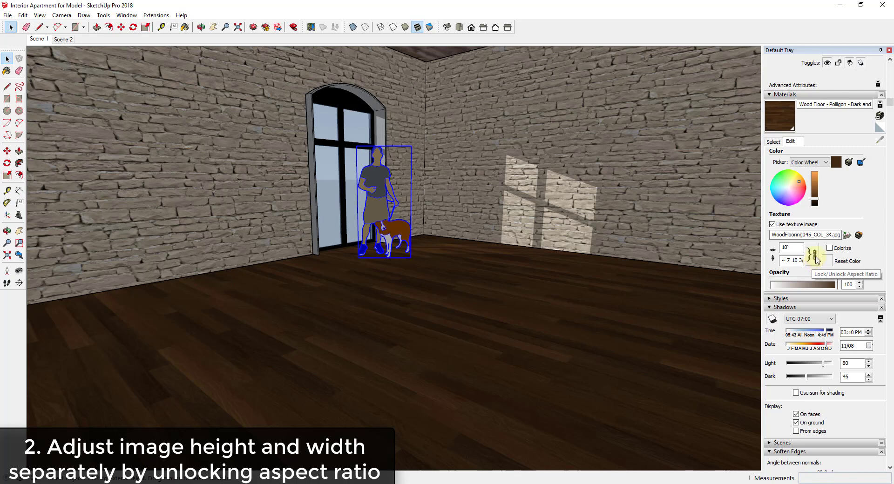
Step: Unlock the floor texture's aspect ratio and set width 10' and height 7'6" independently
{"action": "left_click", "coordinate": [816, 254]}
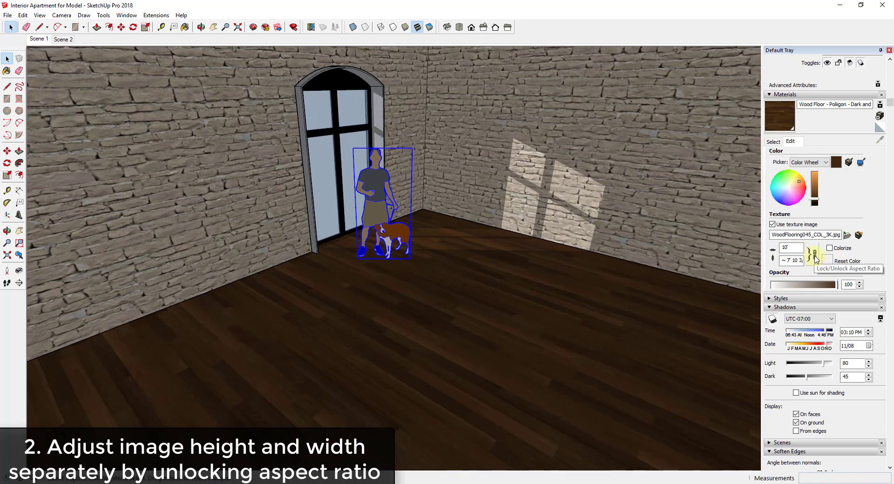
{"action": "left_click", "coordinate": [816, 260]}
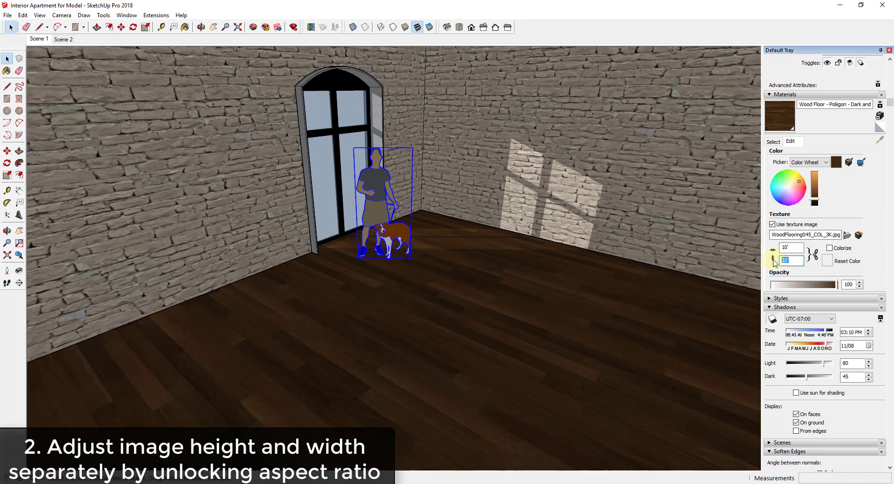
{"action": "type", "text": "12"}
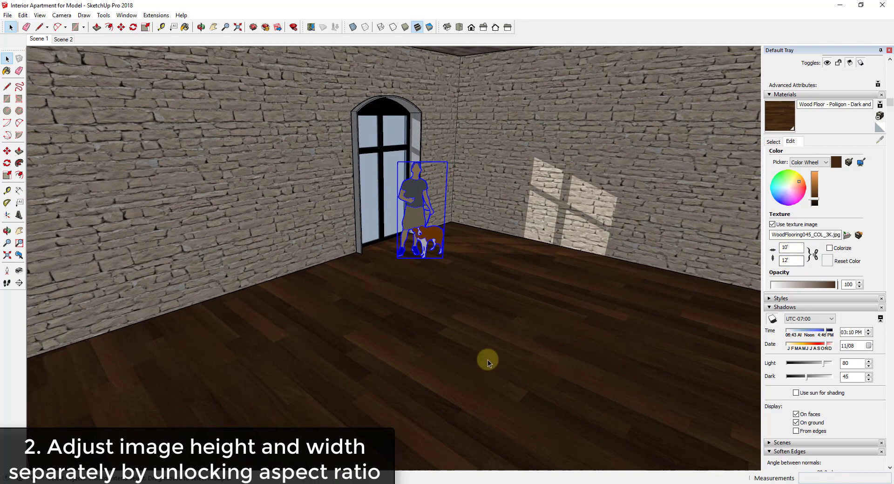
{"action": "left_click", "coordinate": [790, 247]}
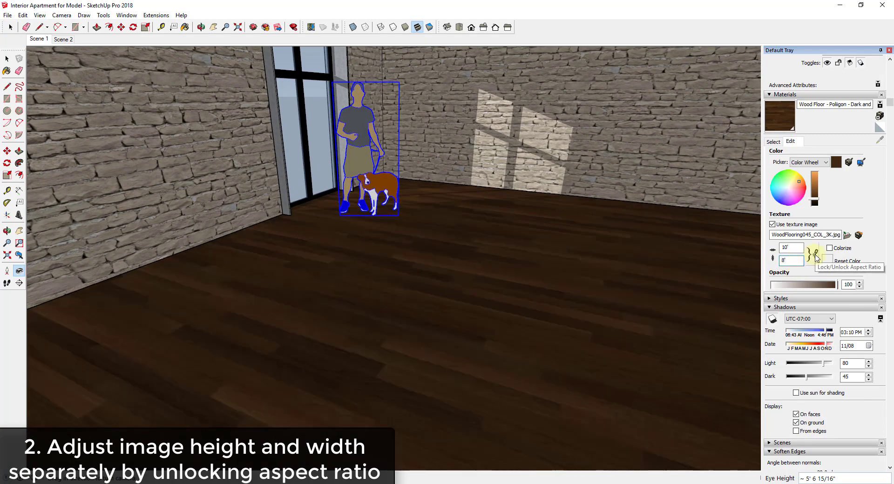
{"action": "left_click", "coordinate": [791, 259]}
{"action": "type", "text": "9"}
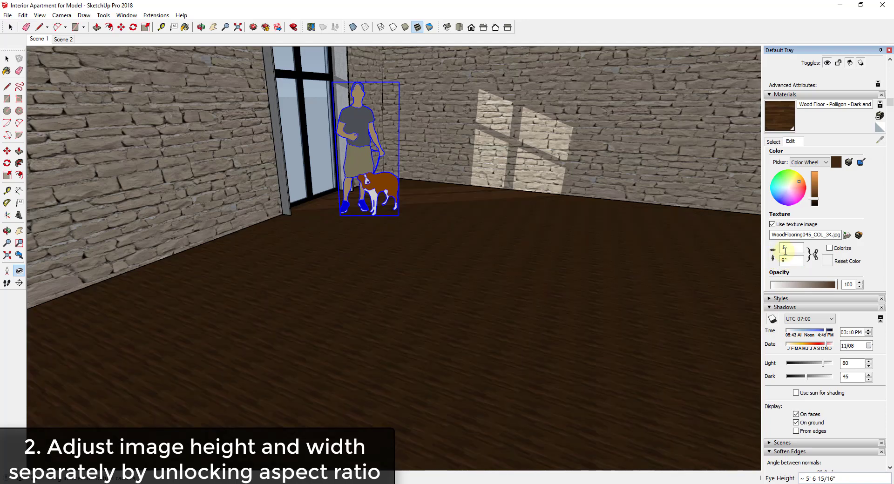
{"action": "left_click", "coordinate": [773, 253]}
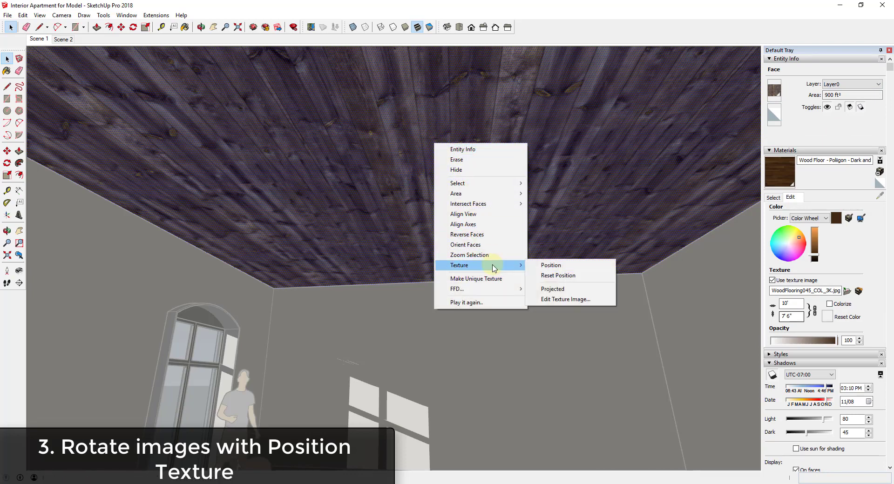
{"action": "mouse_move", "coordinate": [550, 266]}
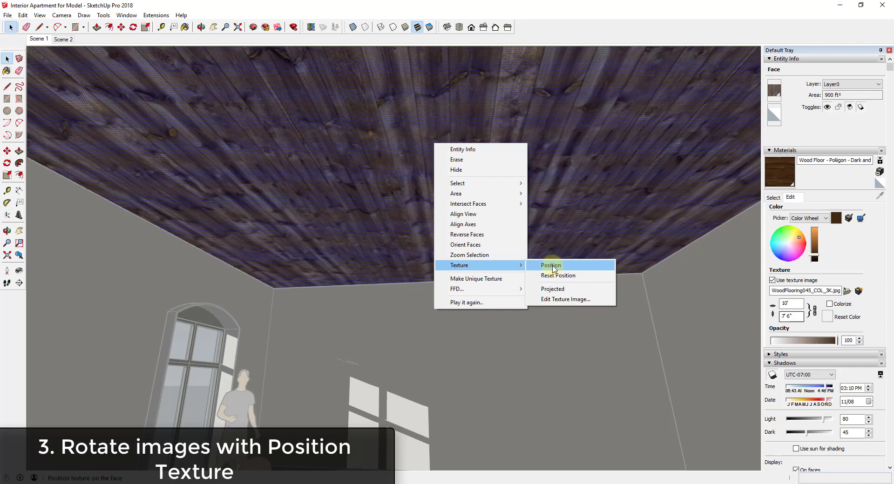
Step: Choose Texture > Position on the ceiling's wood face
{"action": "left_click", "coordinate": [550, 266]}
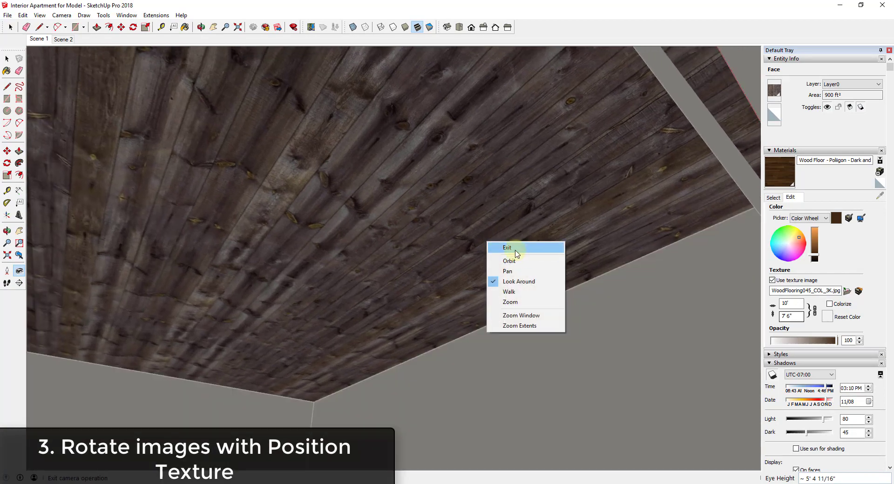
Step: Exit Look Around and rotate the ceiling's wood texture 90 degrees via Rotate > 90
{"action": "left_click", "coordinate": [507, 247]}
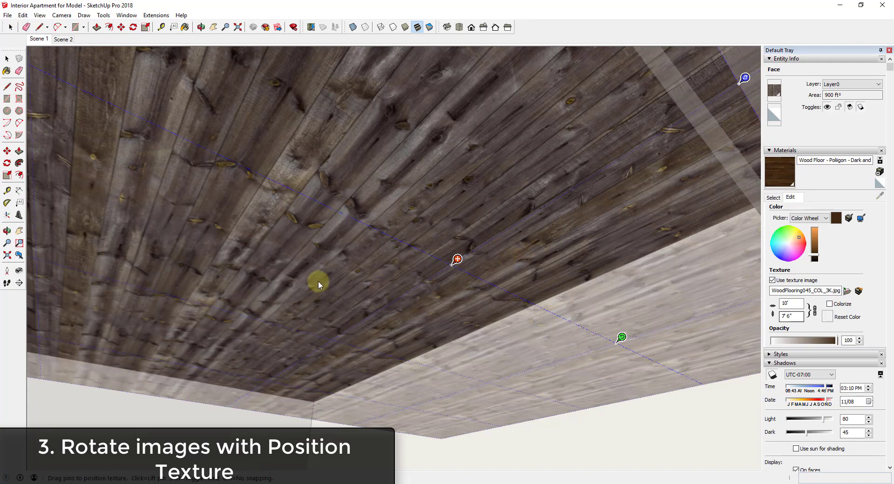
{"action": "mouse_move", "coordinate": [453, 193]}
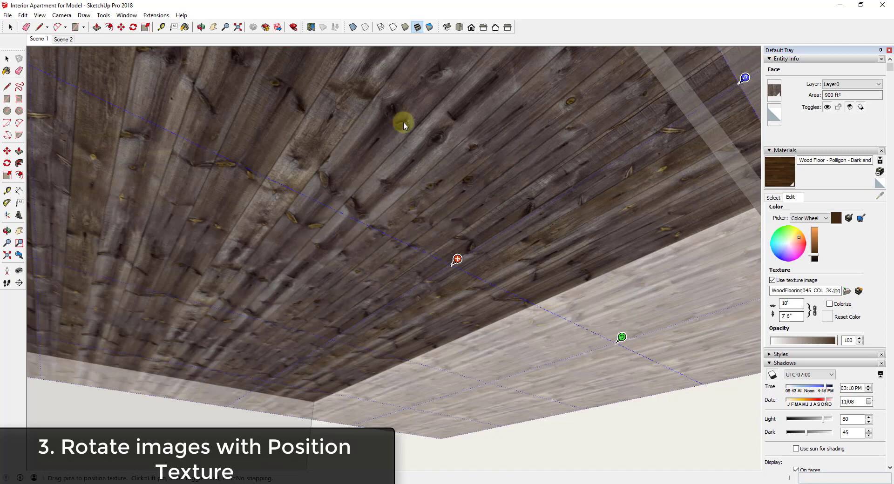
{"action": "right_click", "coordinate": [403, 125]}
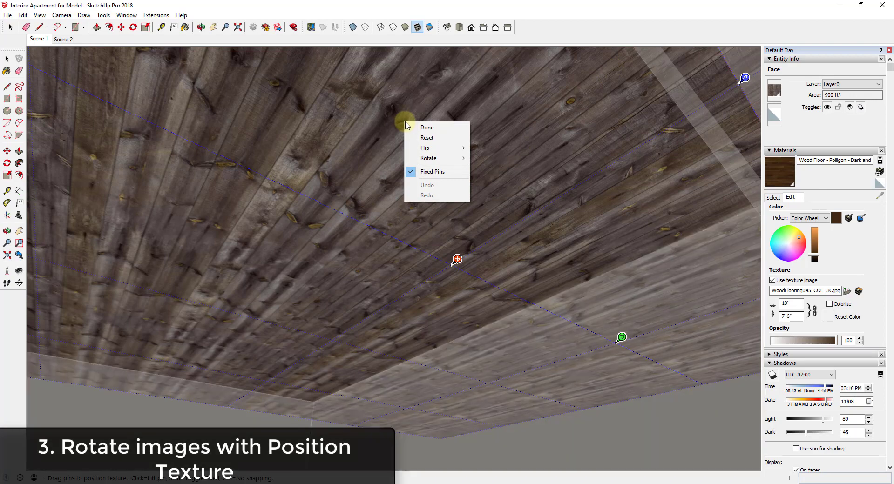
{"action": "mouse_move", "coordinate": [428, 159]}
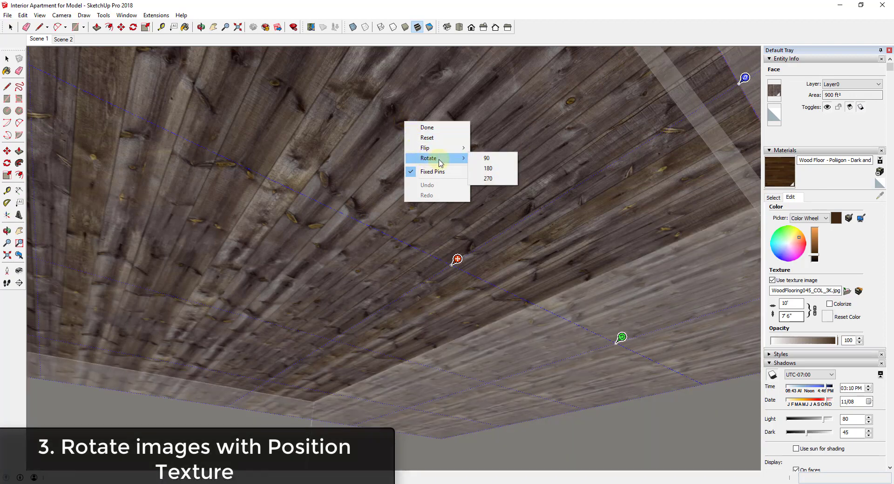
{"action": "left_click", "coordinate": [487, 158]}
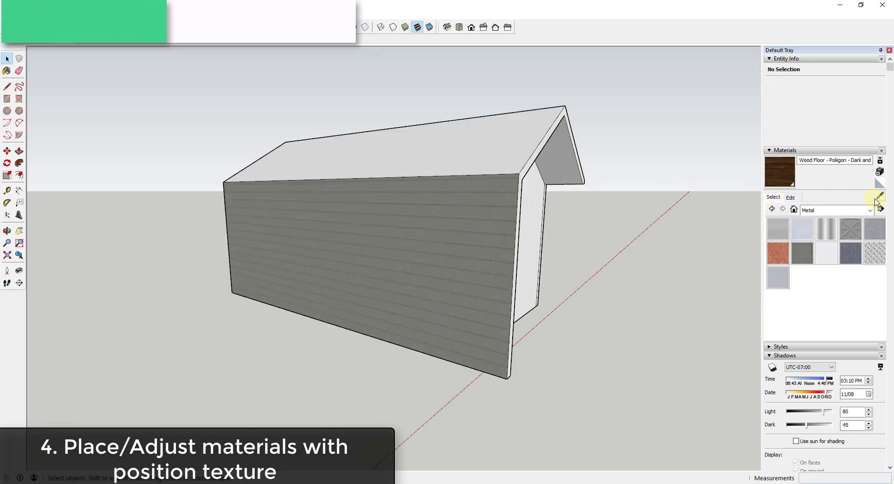
Step: Sample the Metal Seamed material, select the front wall face and show its 2' texture settings in Edit
{"action": "left_click", "coordinate": [484, 151]}
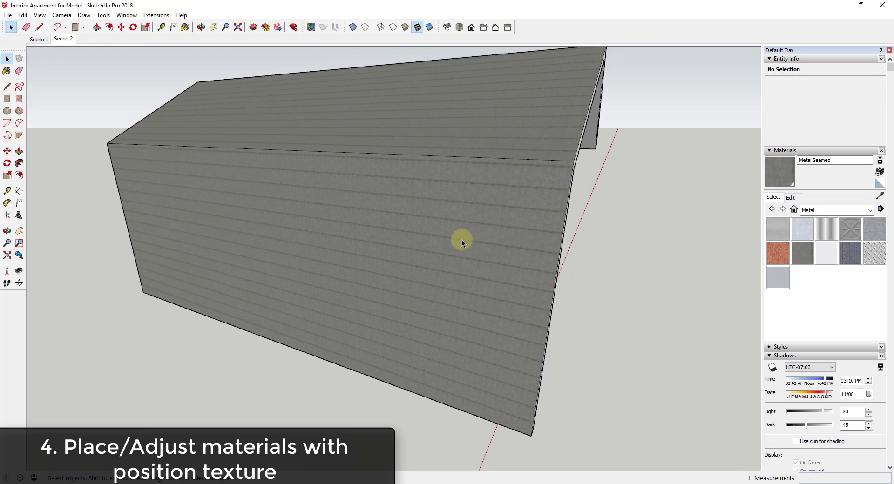
{"action": "mouse_move", "coordinate": [458, 223]}
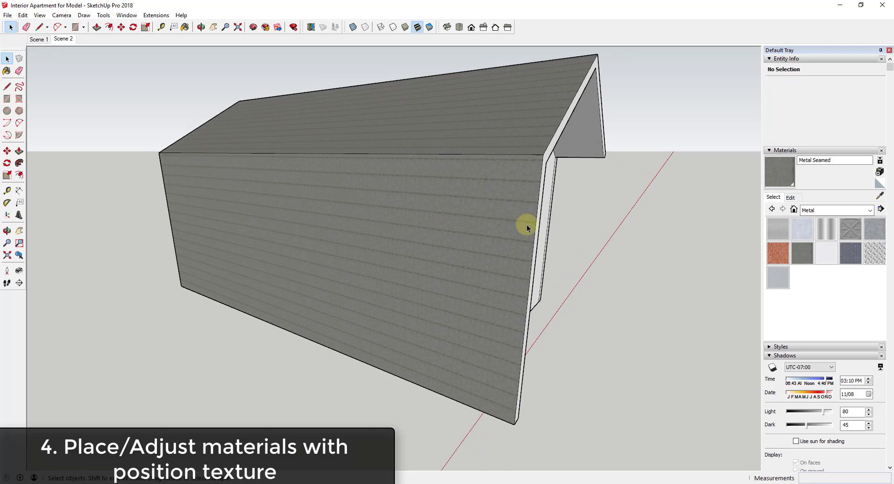
{"action": "mouse_move", "coordinate": [535, 191]}
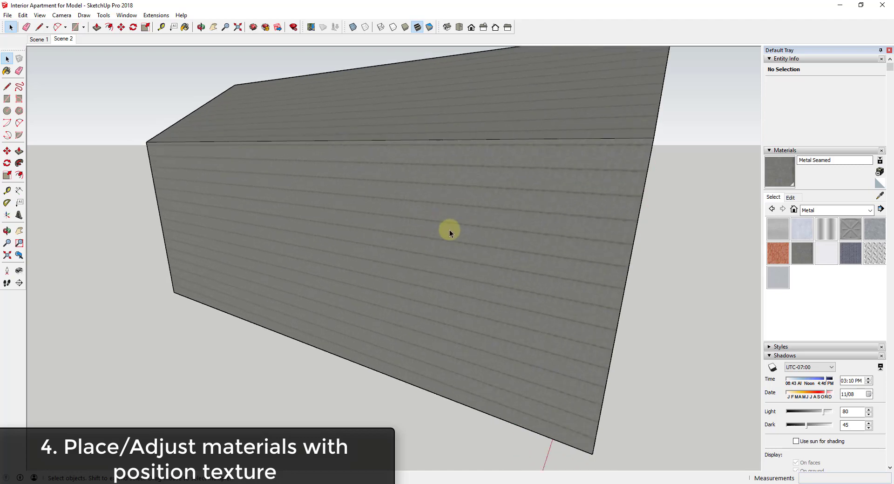
{"action": "left_click", "coordinate": [449, 231]}
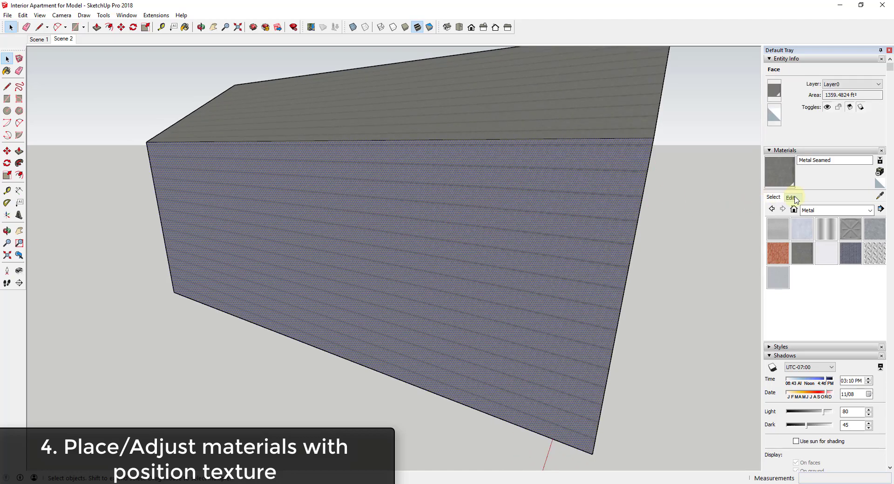
{"action": "left_click", "coordinate": [791, 198]}
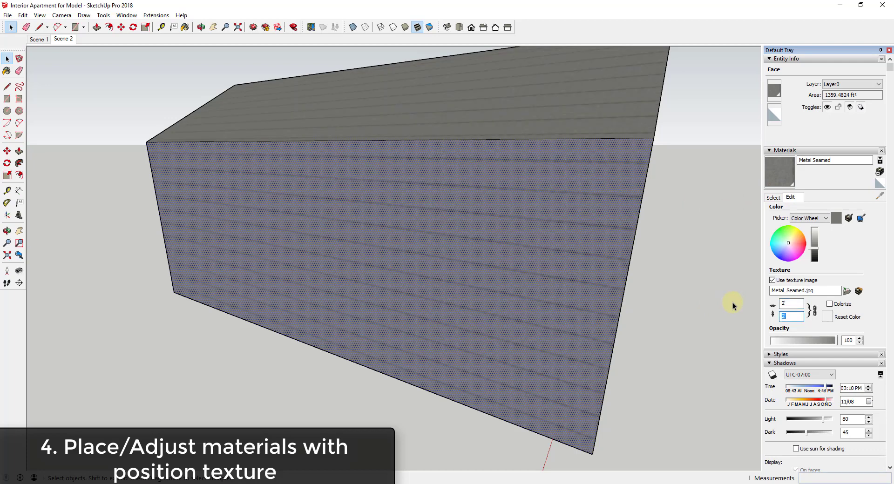
{"action": "left_click", "coordinate": [791, 303]}
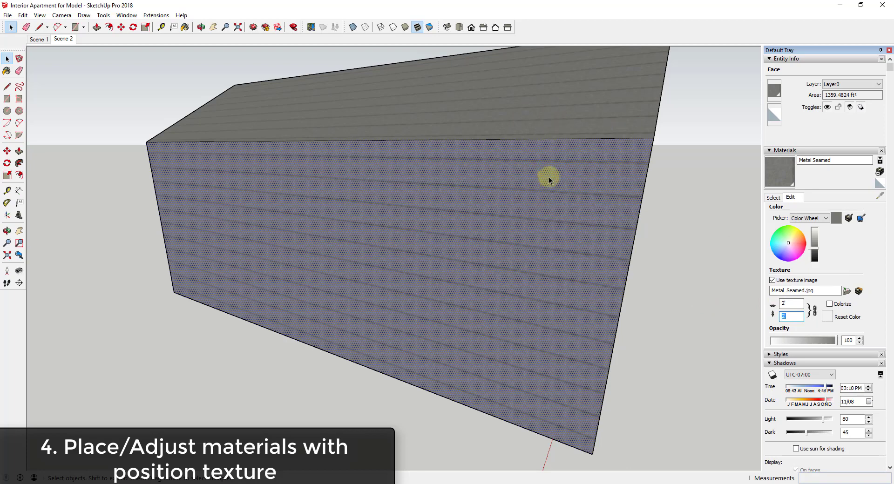
{"action": "mouse_move", "coordinate": [442, 166]}
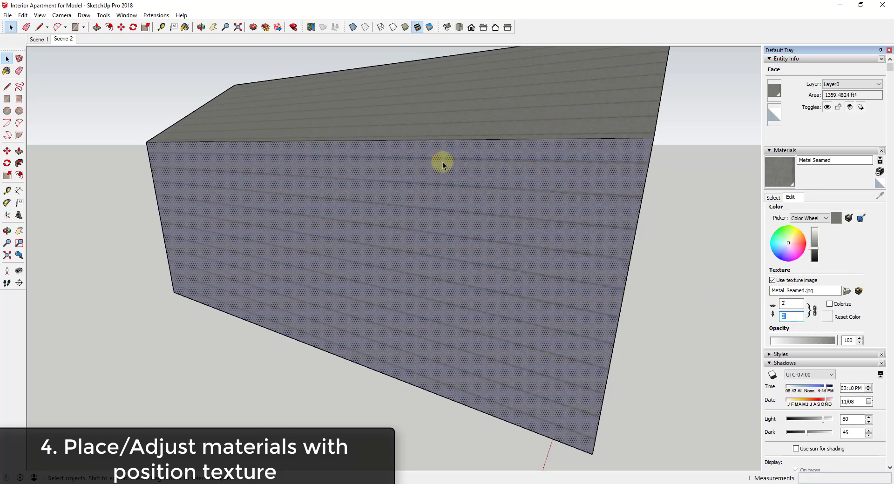
{"action": "mouse_move", "coordinate": [510, 170]}
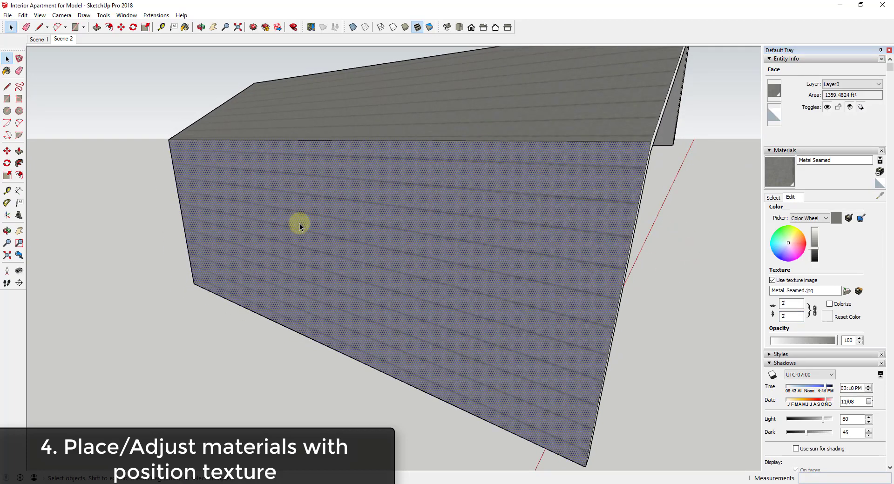
Step: Enter Texture > Position on the wall and drag the red anchor pin to its bottom-left corner
{"action": "right_click", "coordinate": [300, 224]}
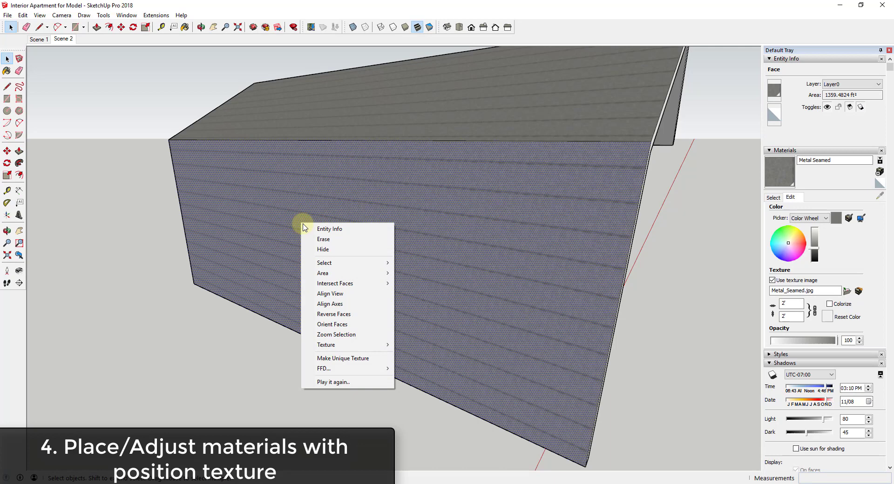
{"action": "mouse_move", "coordinate": [326, 345]}
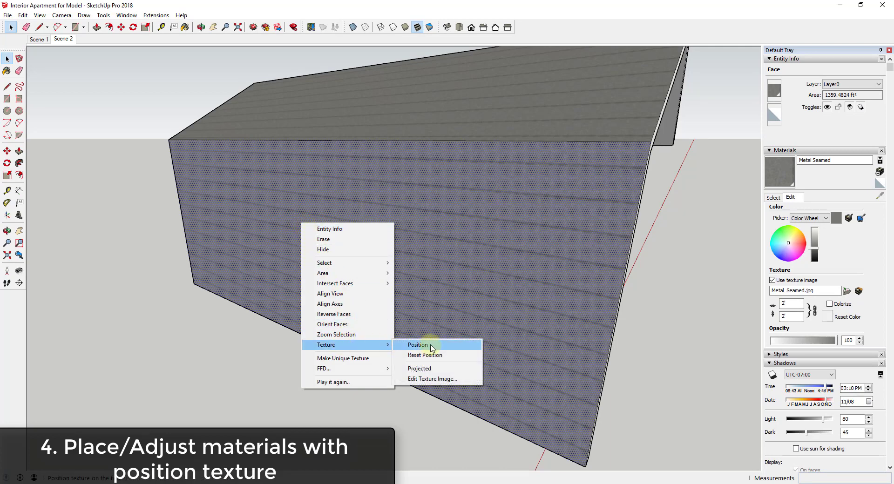
{"action": "left_click", "coordinate": [418, 345]}
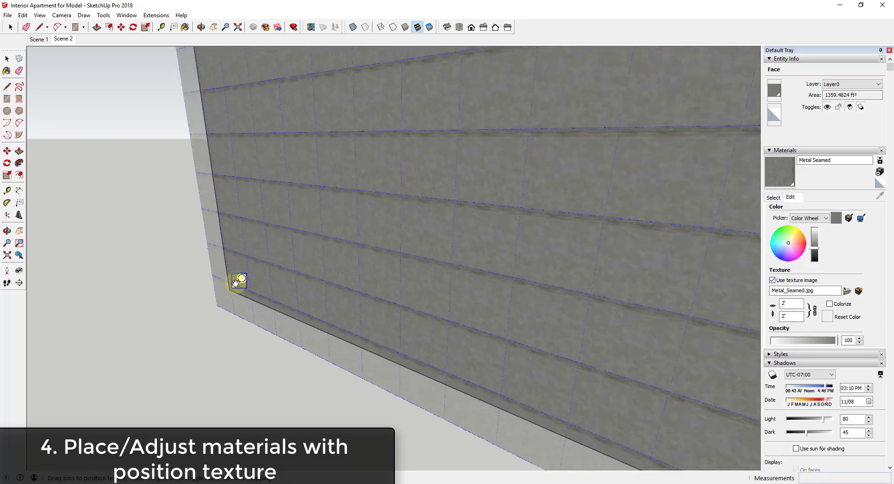
{"action": "left_click_drag", "start_coordinate": [238, 280], "coordinate": [224, 320]}
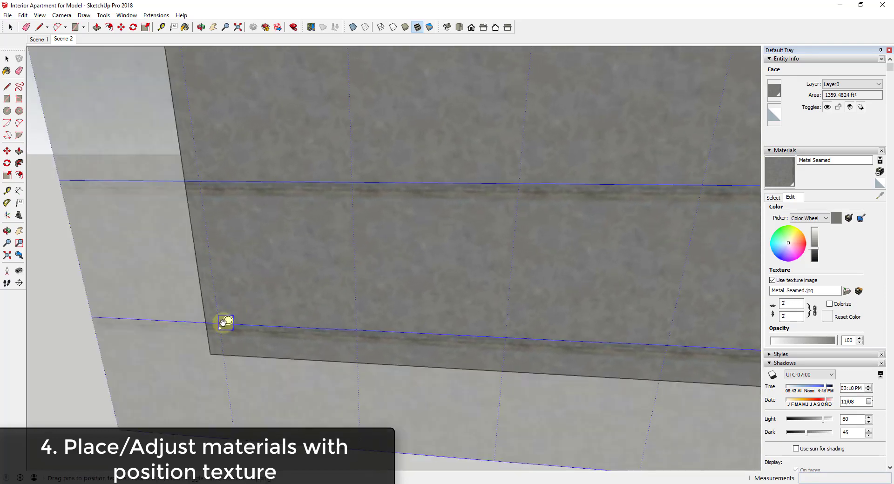
{"action": "left_click_drag", "start_coordinate": [224, 322], "coordinate": [220, 333]}
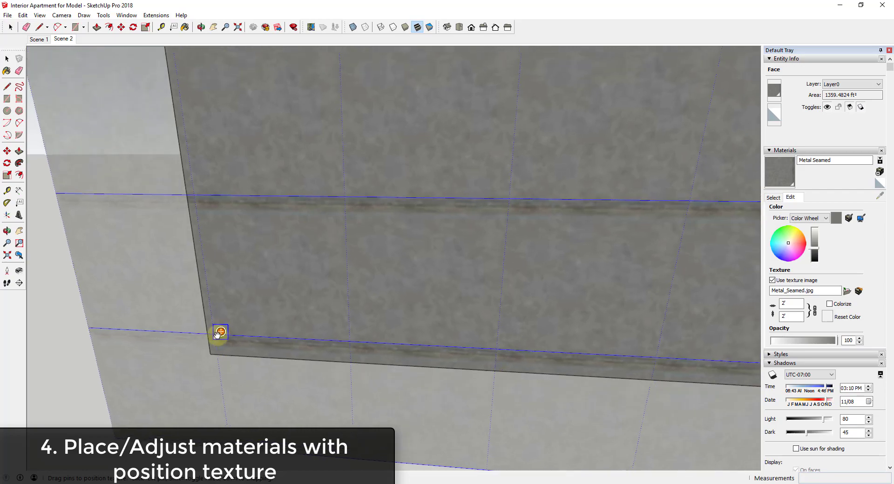
{"action": "left_click_drag", "start_coordinate": [218, 332], "coordinate": [216, 348]}
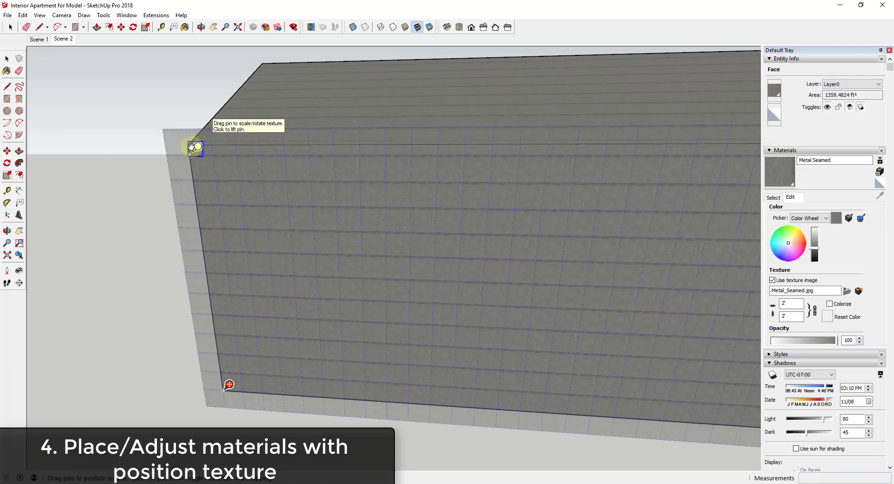
Step: Drag the green scaling pin to the wall's top-left corner so the seams align with its edges
{"action": "left_click", "coordinate": [195, 148]}
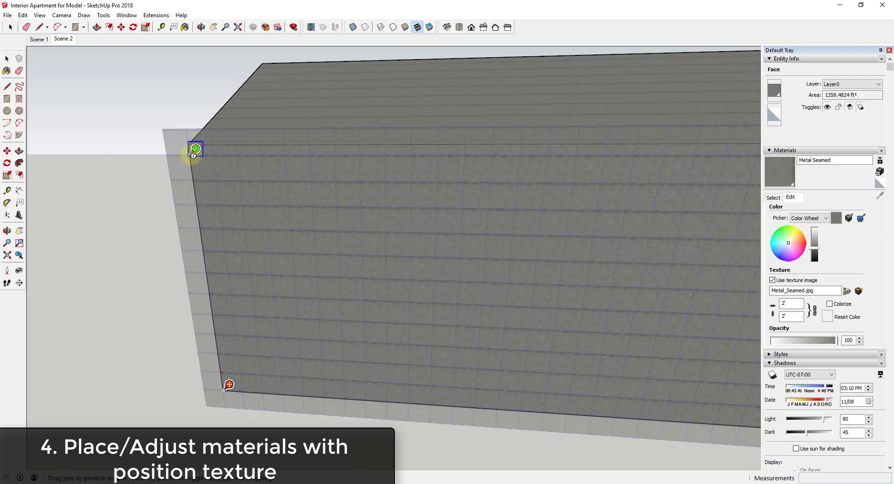
{"action": "left_click_drag", "start_coordinate": [194, 148], "coordinate": [239, 154]}
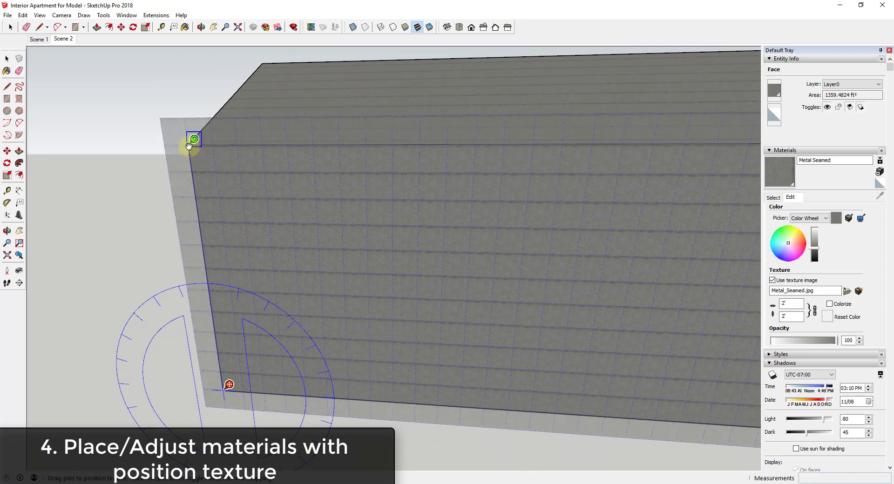
{"action": "left_click_drag", "start_coordinate": [194, 139], "coordinate": [194, 149]}
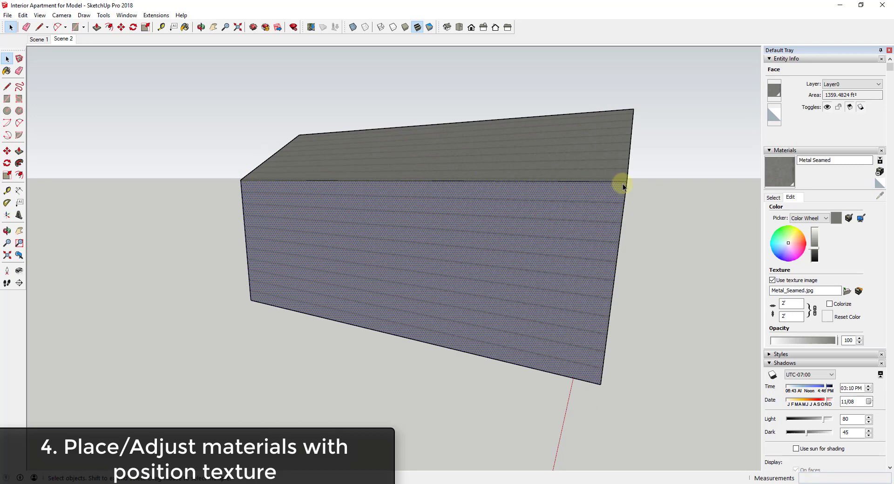
{"action": "mouse_move", "coordinate": [621, 184]}
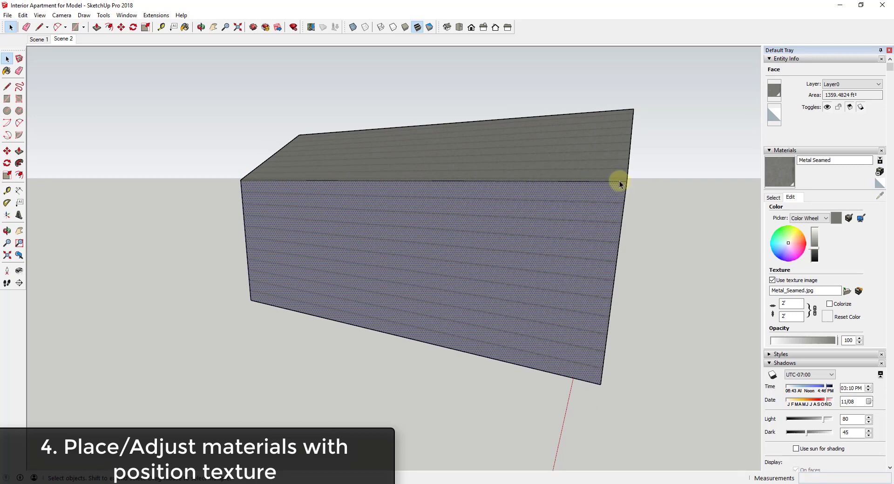